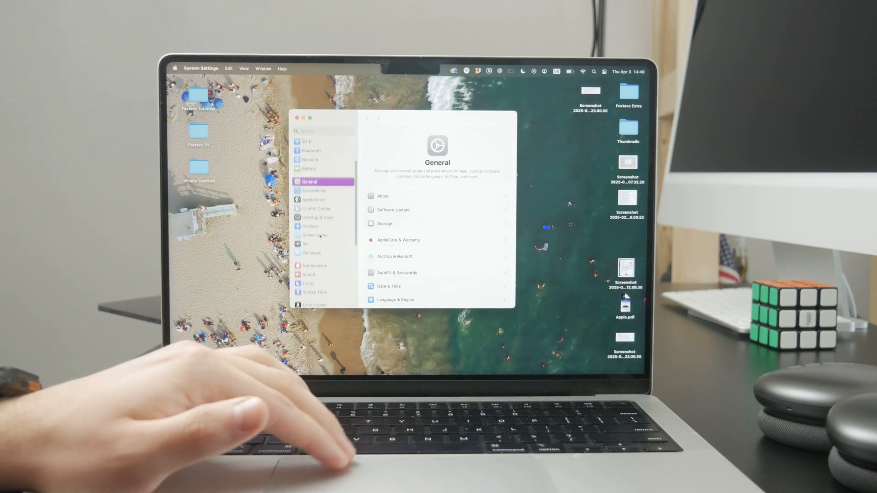
Show the Internet Accounts pane listing the signed-in iCloud and Google accounts
scroll(down, 3)
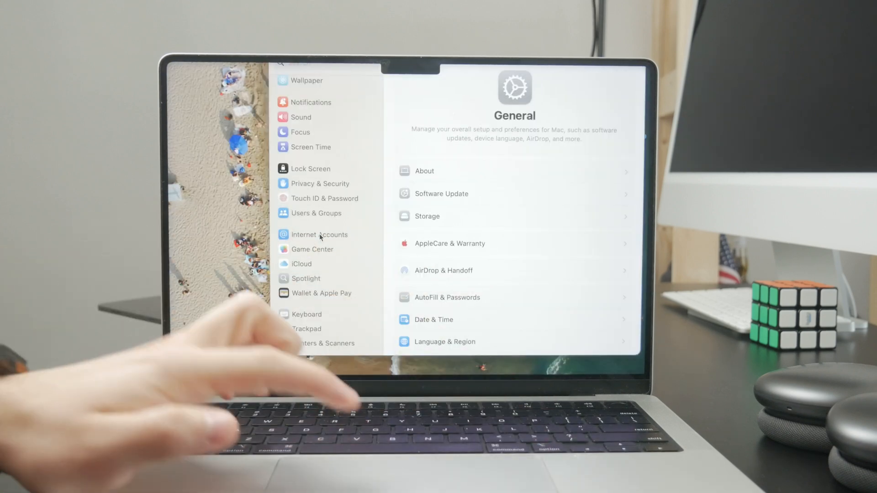
click(319, 235)
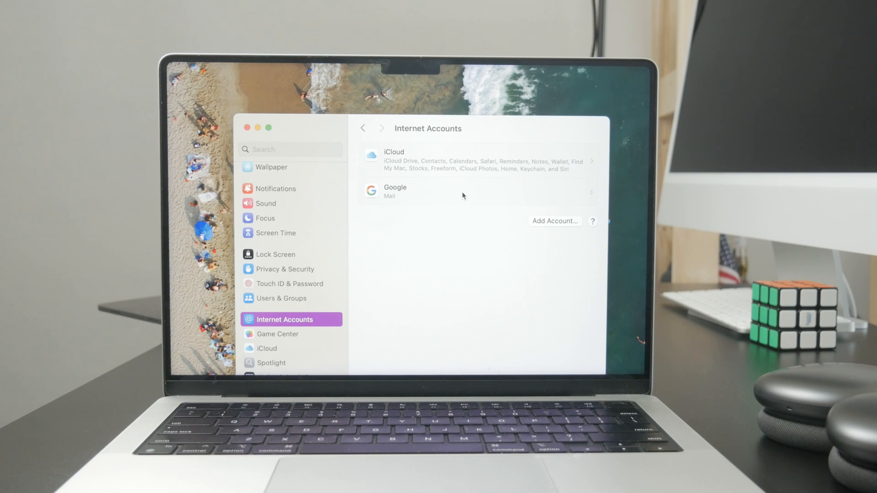
click(555, 221)
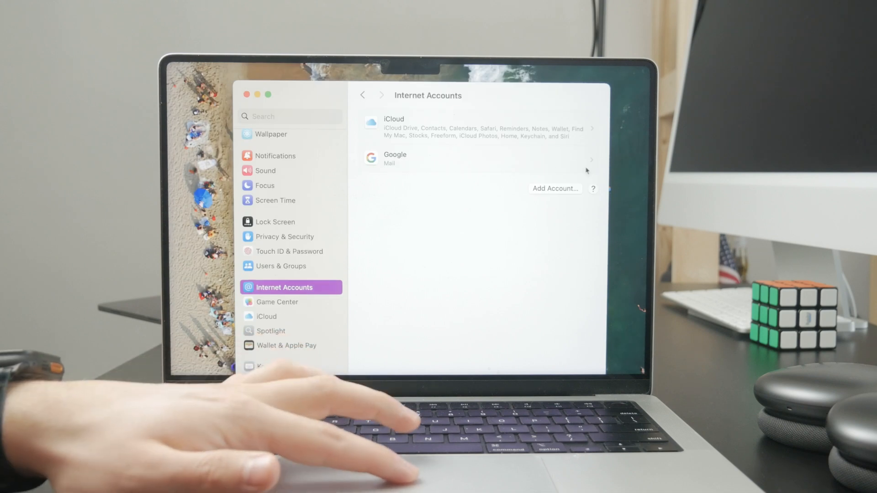
click(394, 158)
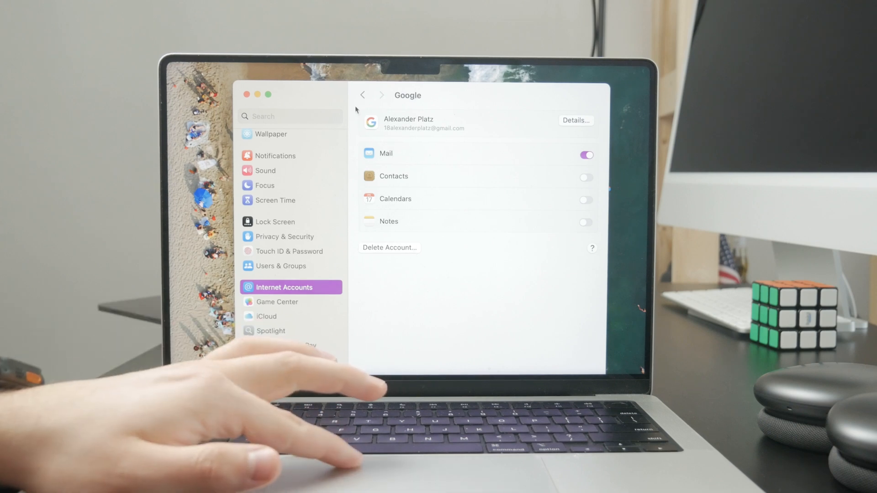
click(362, 94)
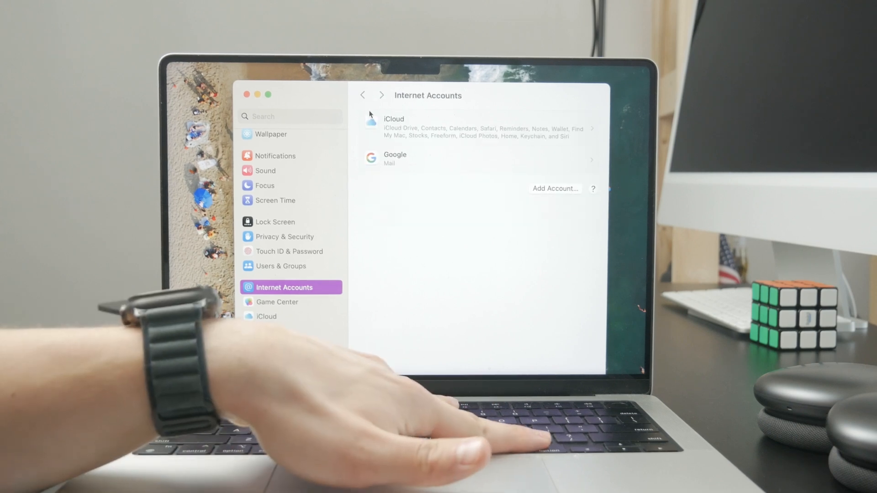